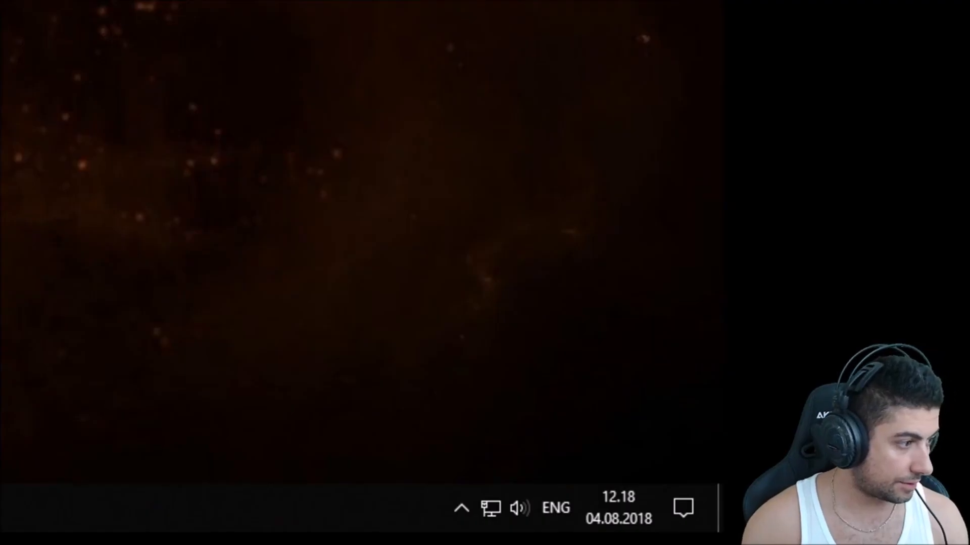
mouse_move(517, 509)
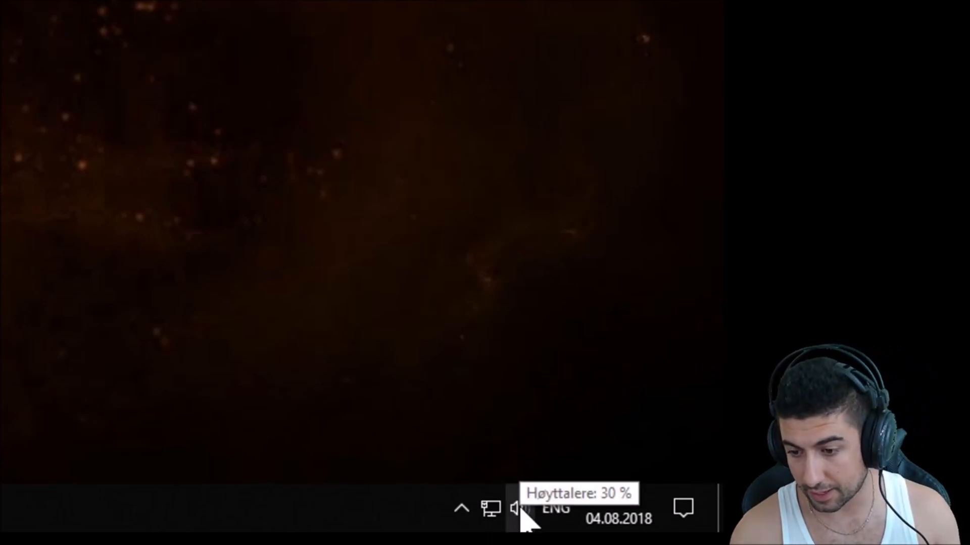
- Right-click the taskbar speaker icon to bring up the playback devices list
right_click(515, 509)
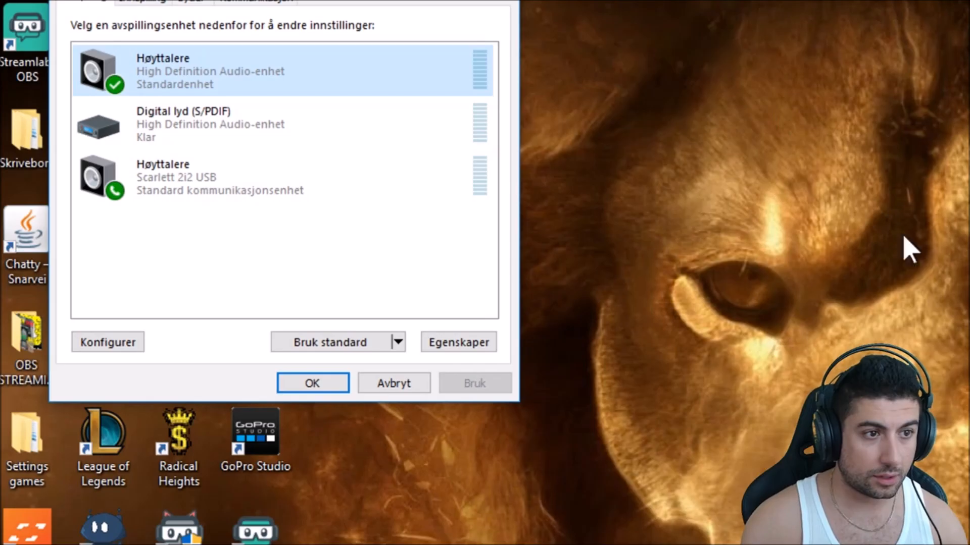
mouse_move(73, 6)
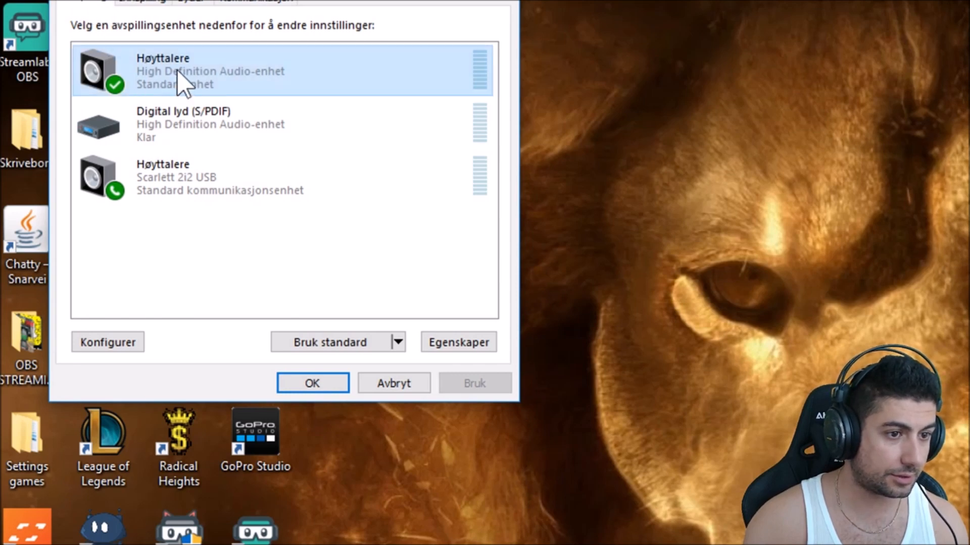
- Open Properties for the default Høyttalere (High Definition Audio-enhet) speakers
click(457, 341)
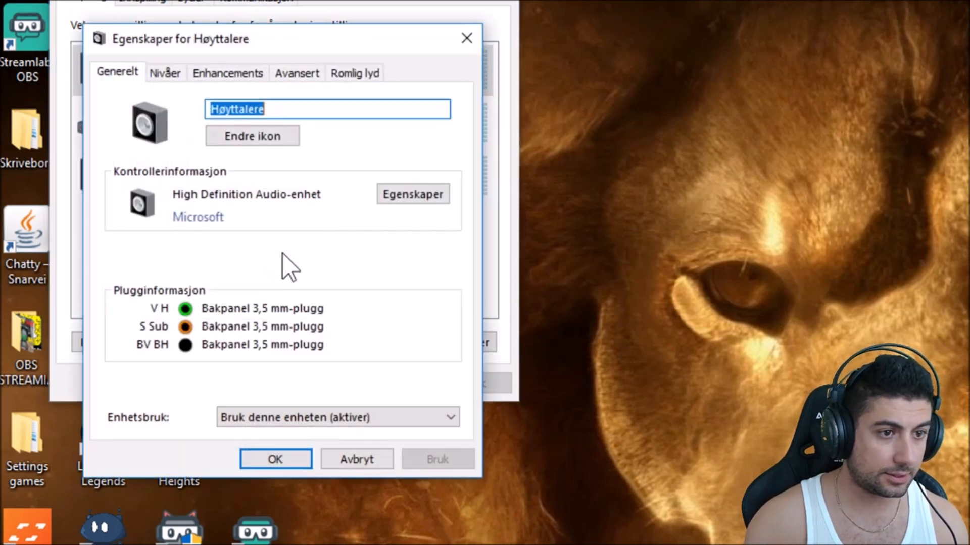
mouse_move(227, 73)
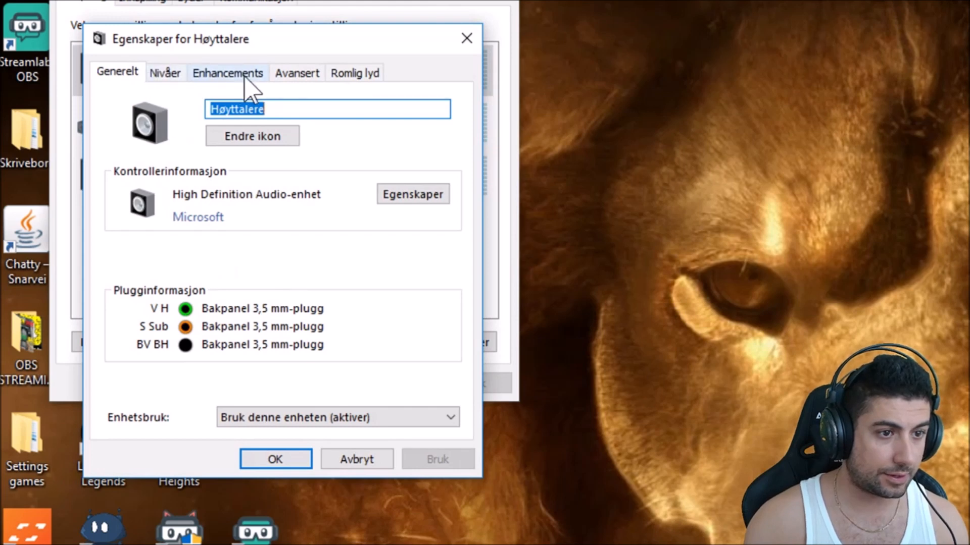
- On the Enhancements tab, toggle 'Disable all enhancements' off and back on so Apply enables
click(227, 73)
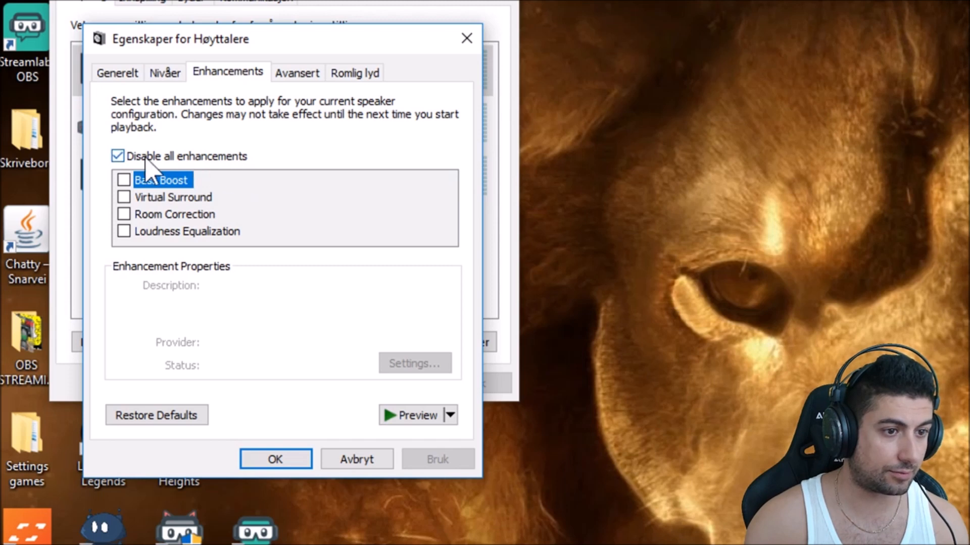
mouse_move(133, 173)
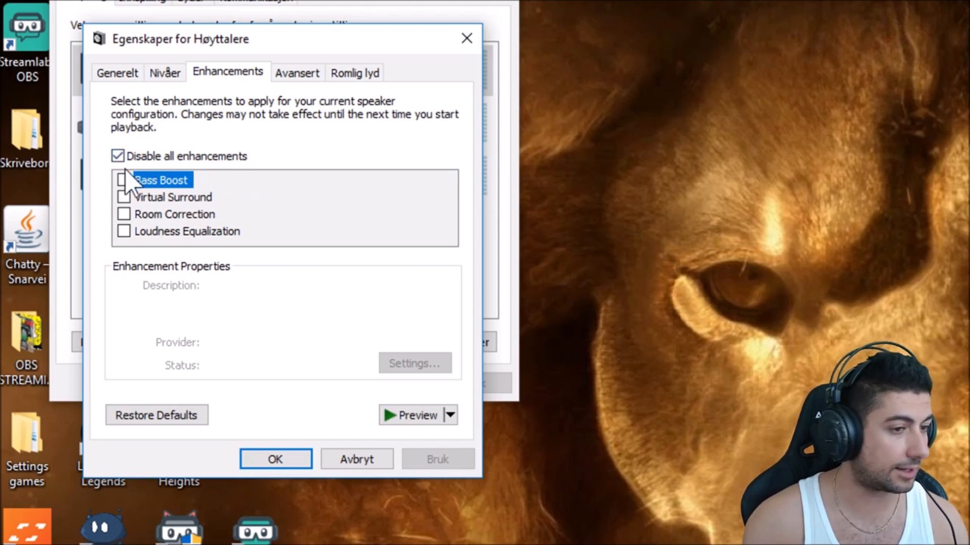
click(118, 156)
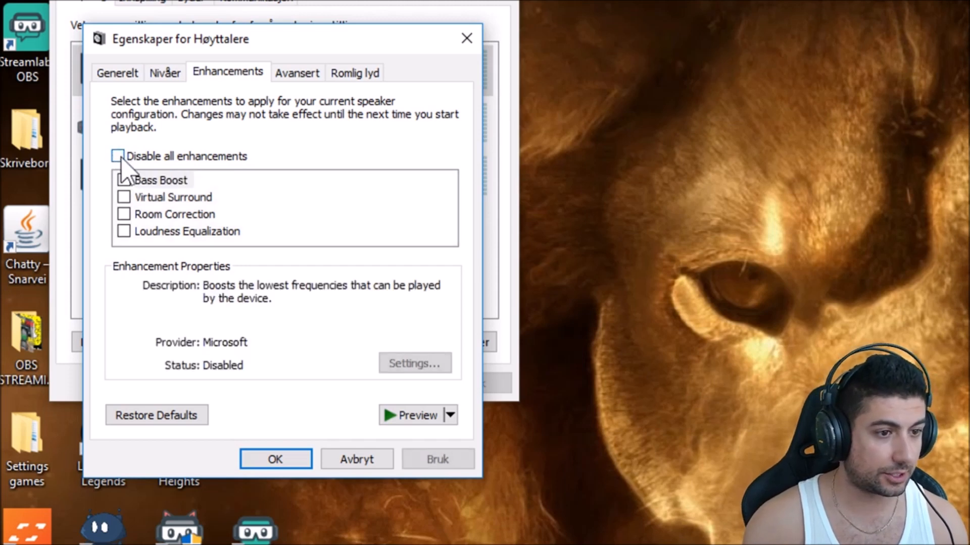
click(118, 156)
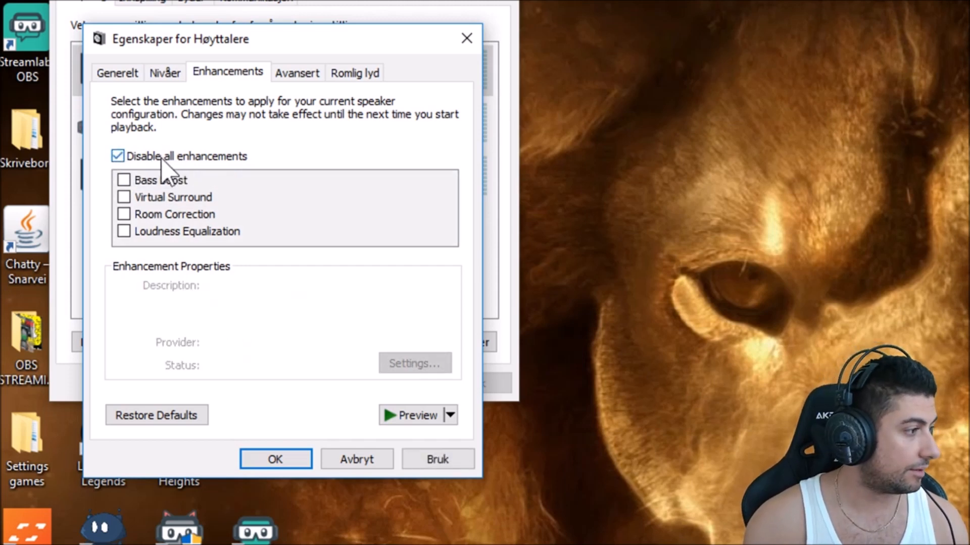